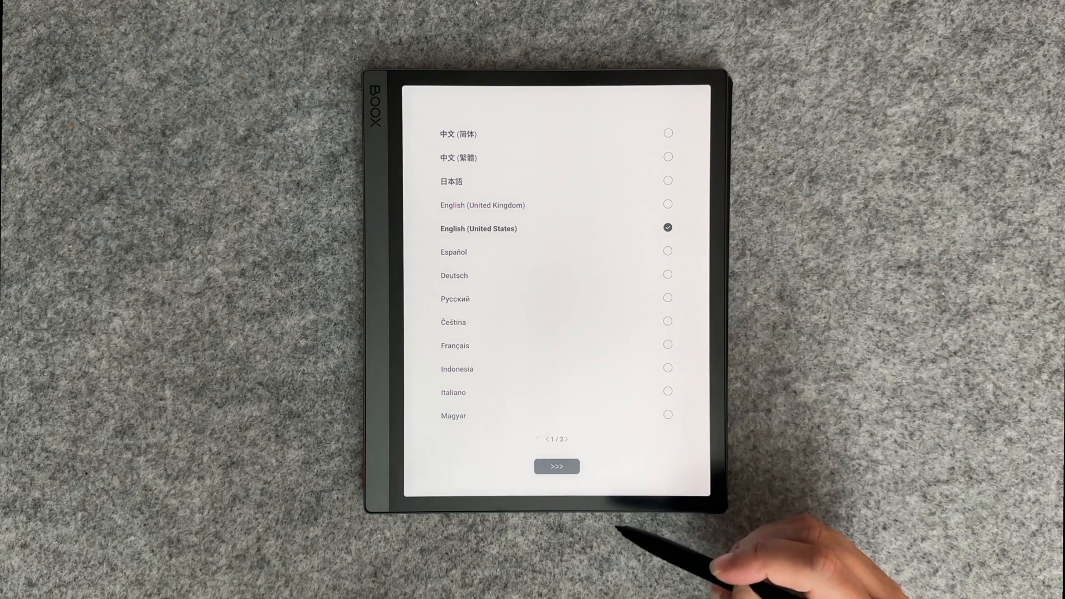
Confirm English (United States) as the device language and continue to the Hello screen
left_click(556, 466)
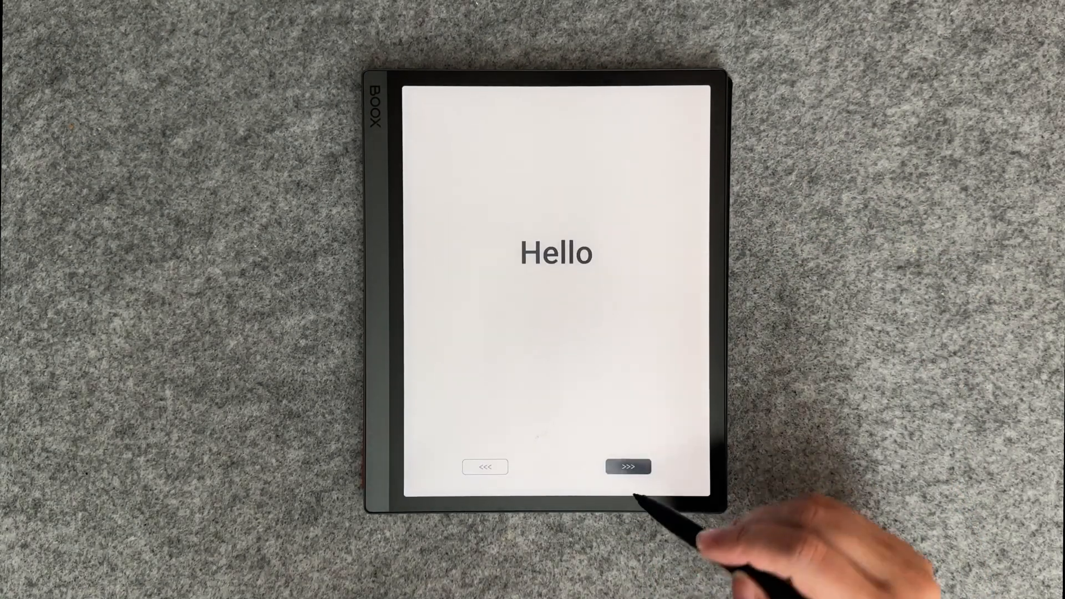
Review the Privacy Policy from the terms and conditions, then return to the agreements
left_click(628, 466)
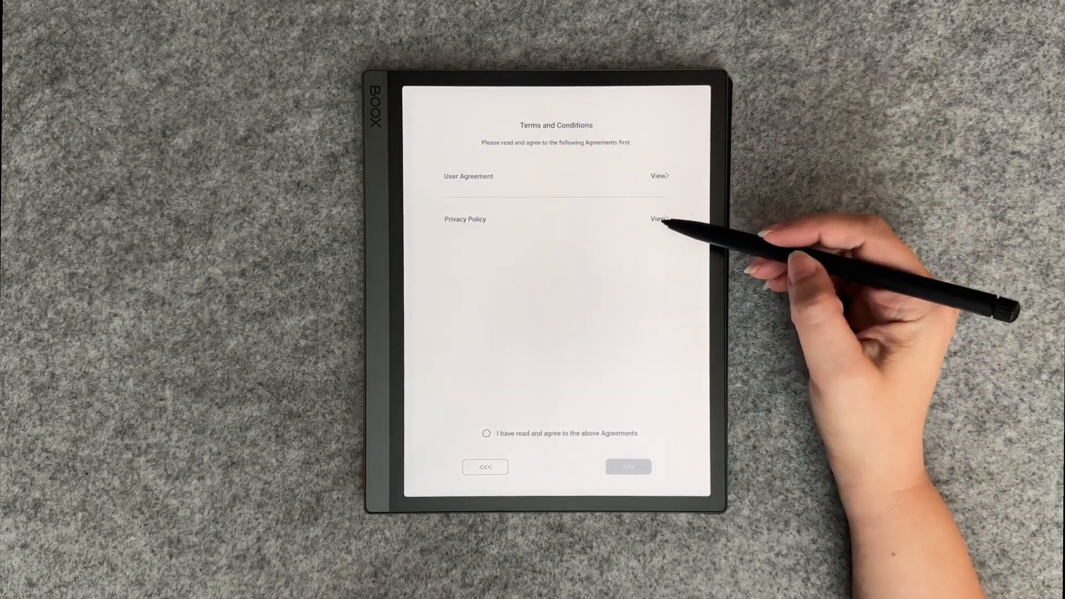
left_click(658, 219)
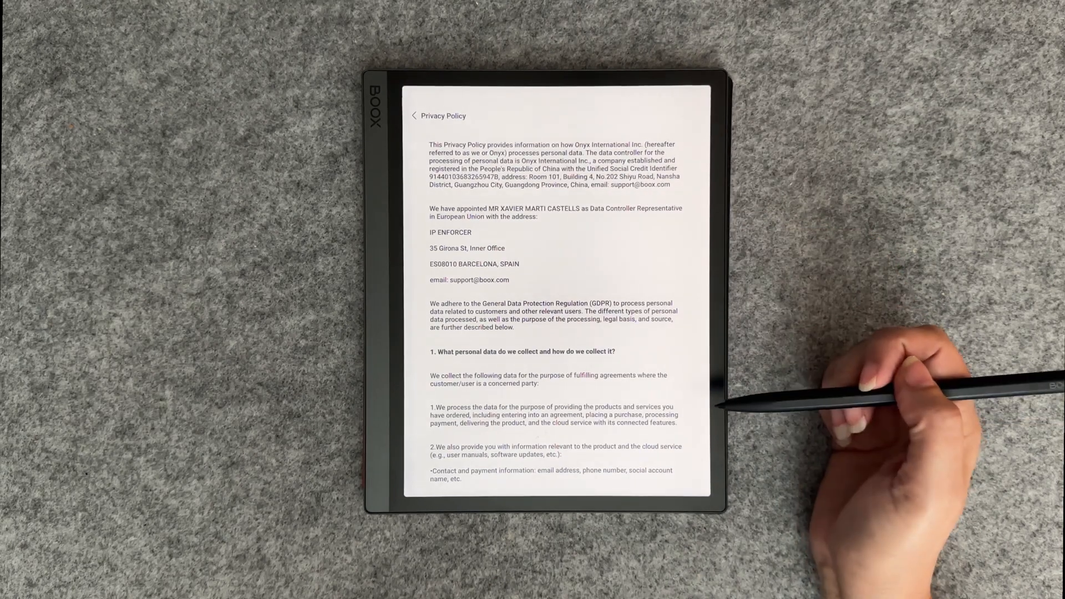
left_click(414, 116)
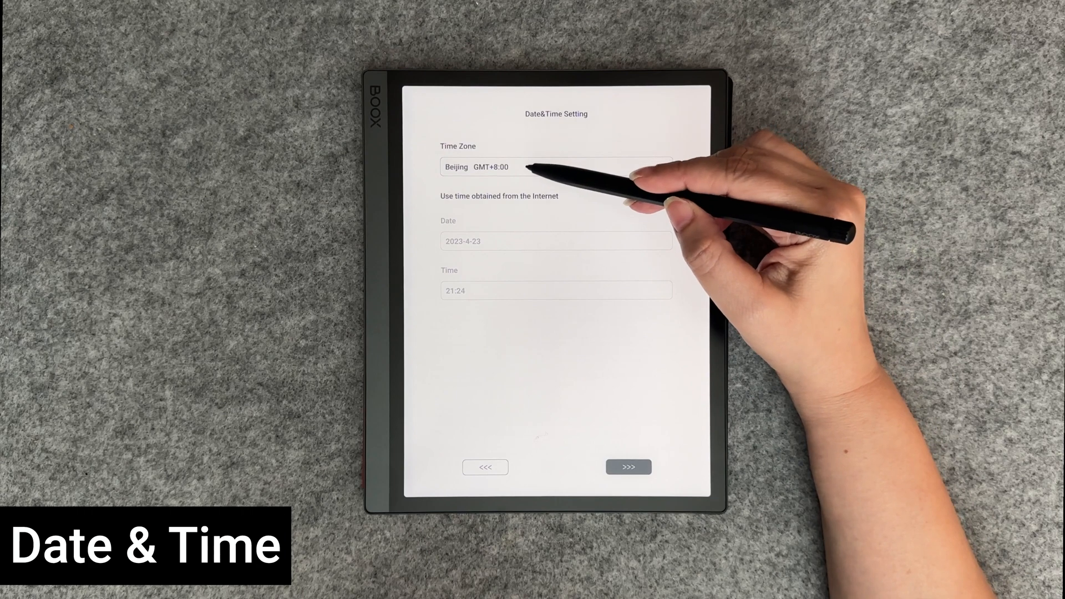
Change the time zone from Beijing GMT+8:00 to Central Time GMT-5:00
left_click(556, 166)
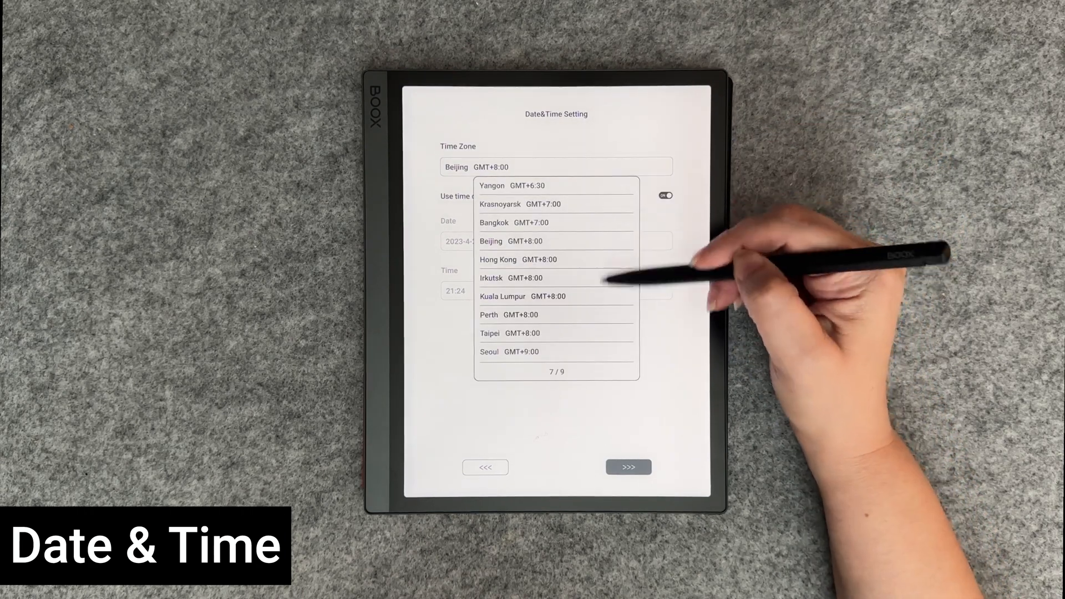
scroll("down", 3)
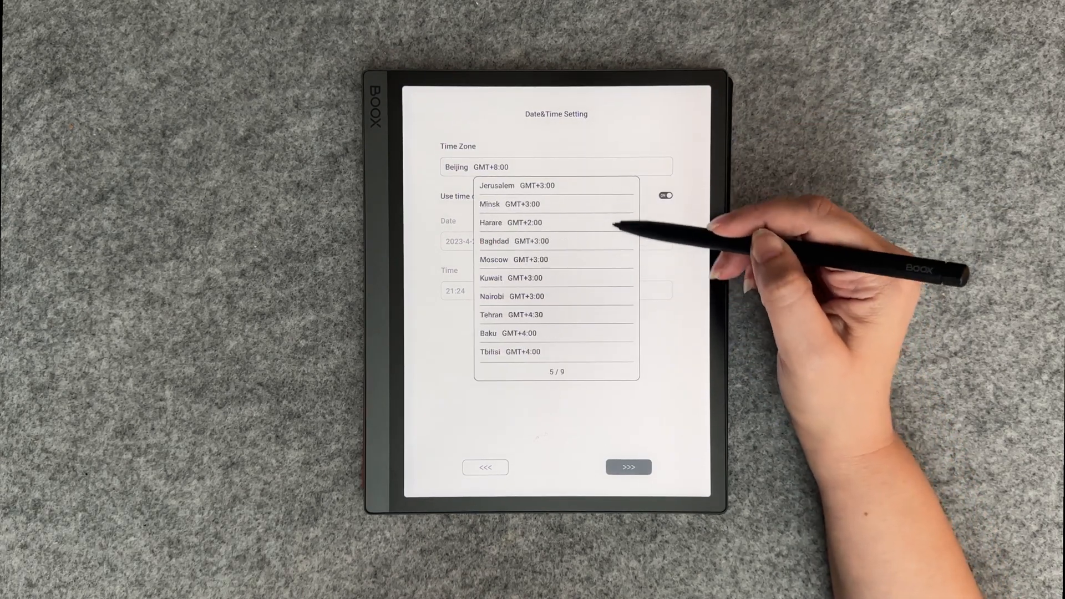
scroll("down", 3)
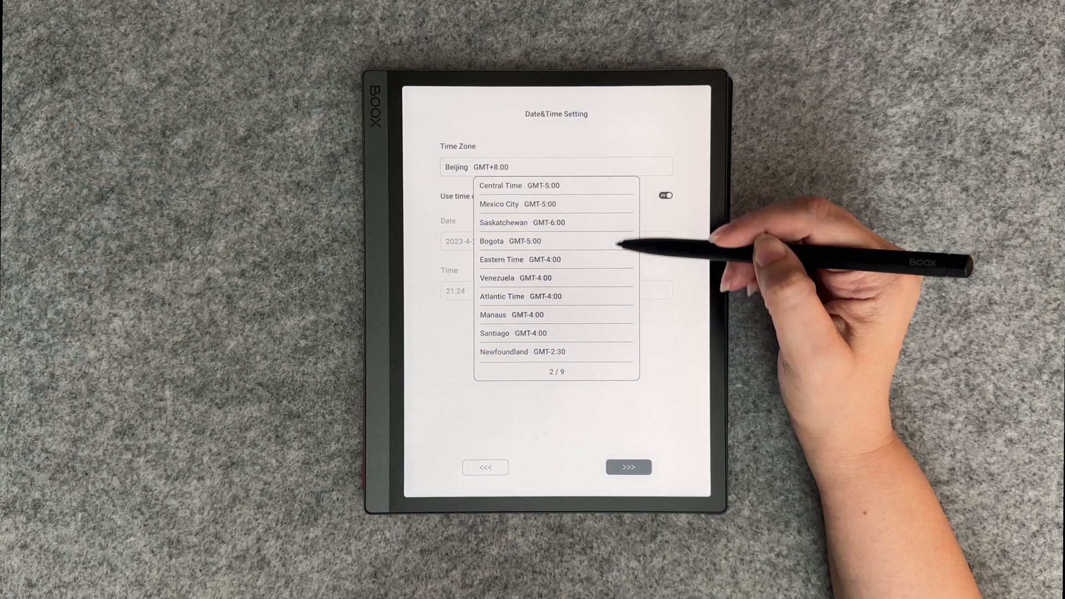
left_click(501, 186)
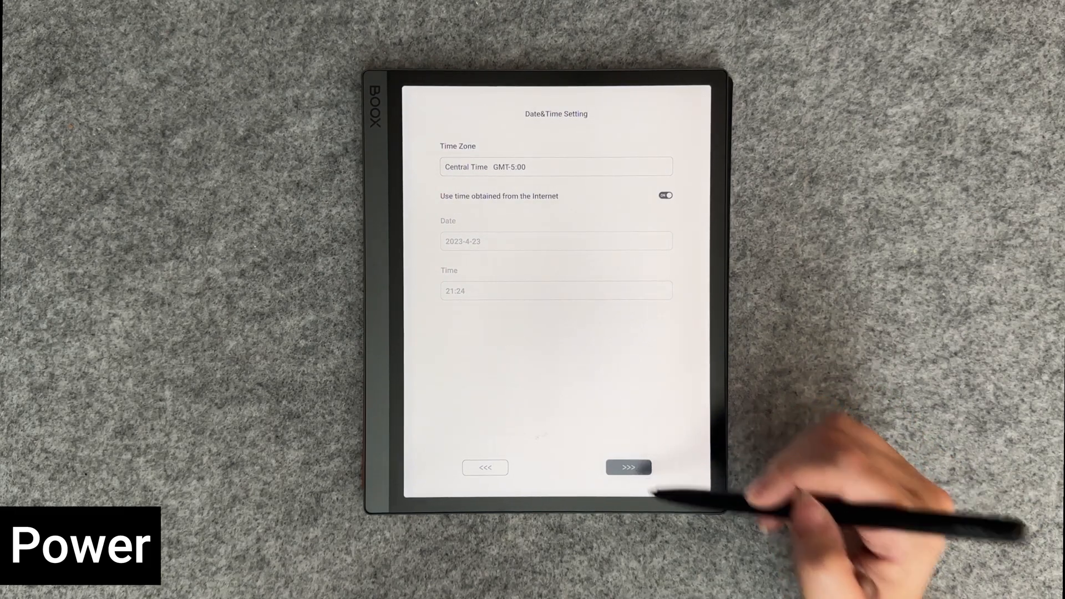
Set Auto Sleep to 10 minutes, keep Inactivity Shutdown at Never, and continue to System Navigation
left_click(627, 467)
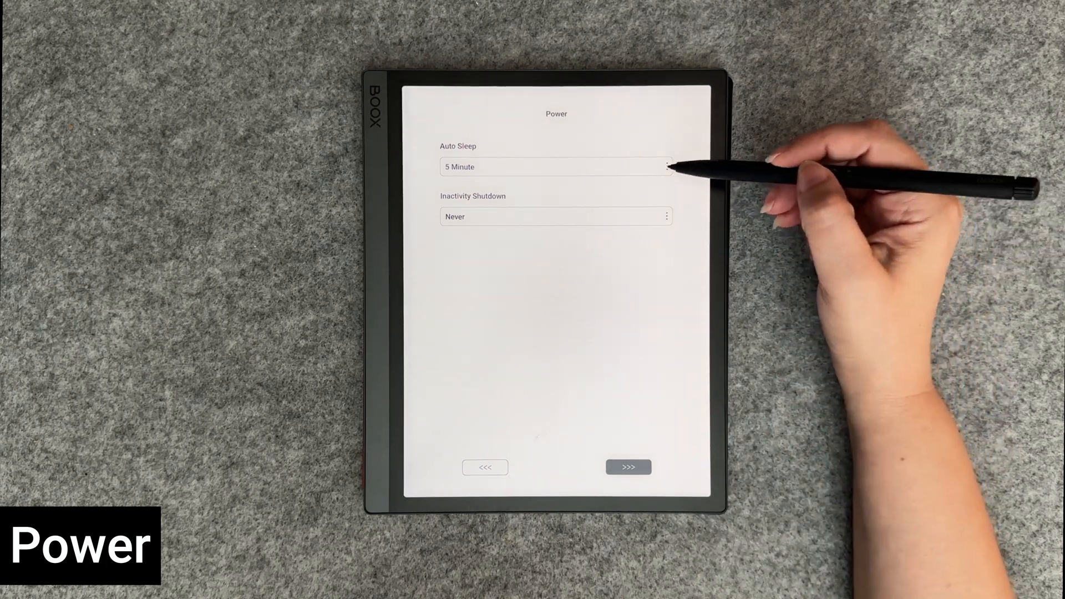
left_click(554, 166)
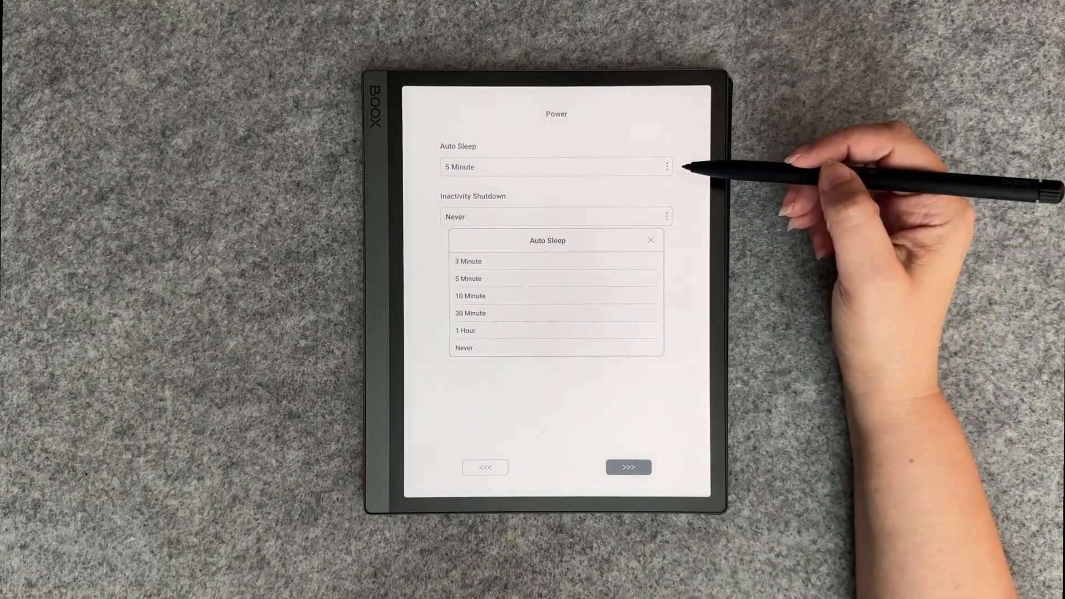
mouse_move(638, 306)
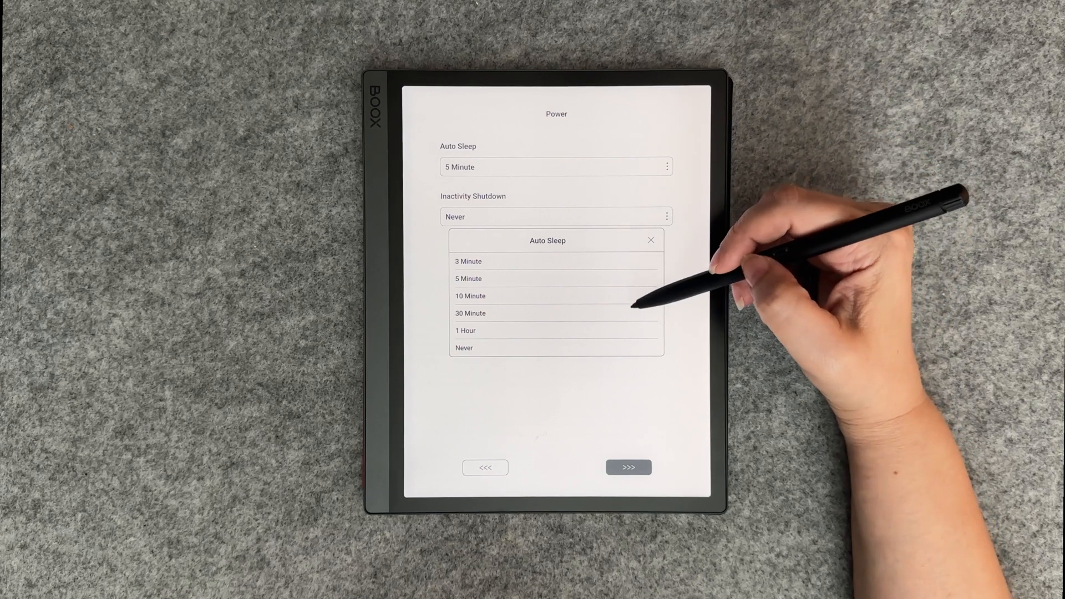
mouse_move(659, 285)
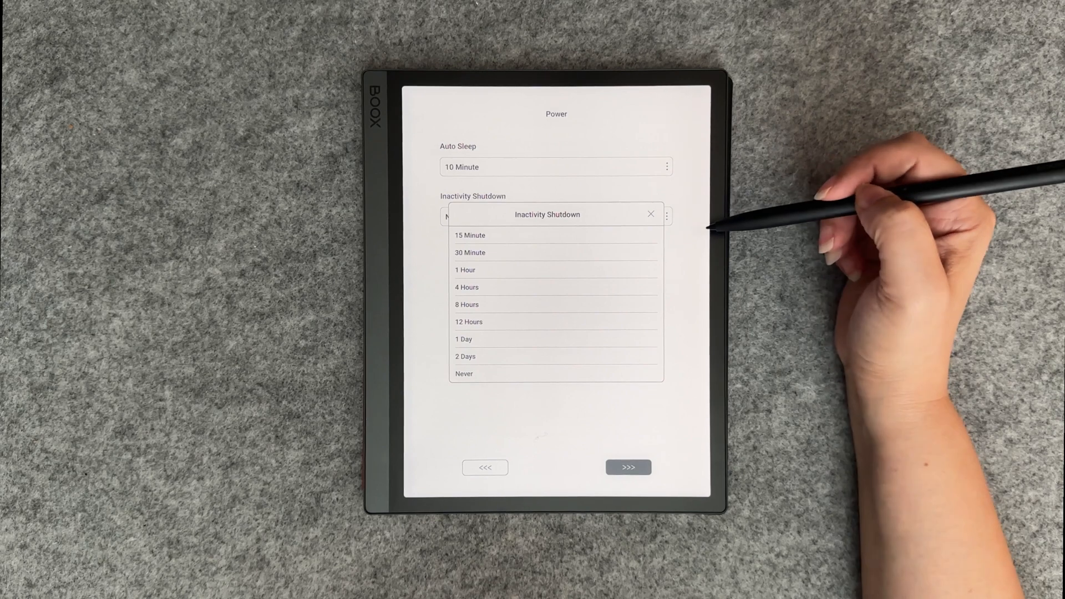
left_click(464, 373)
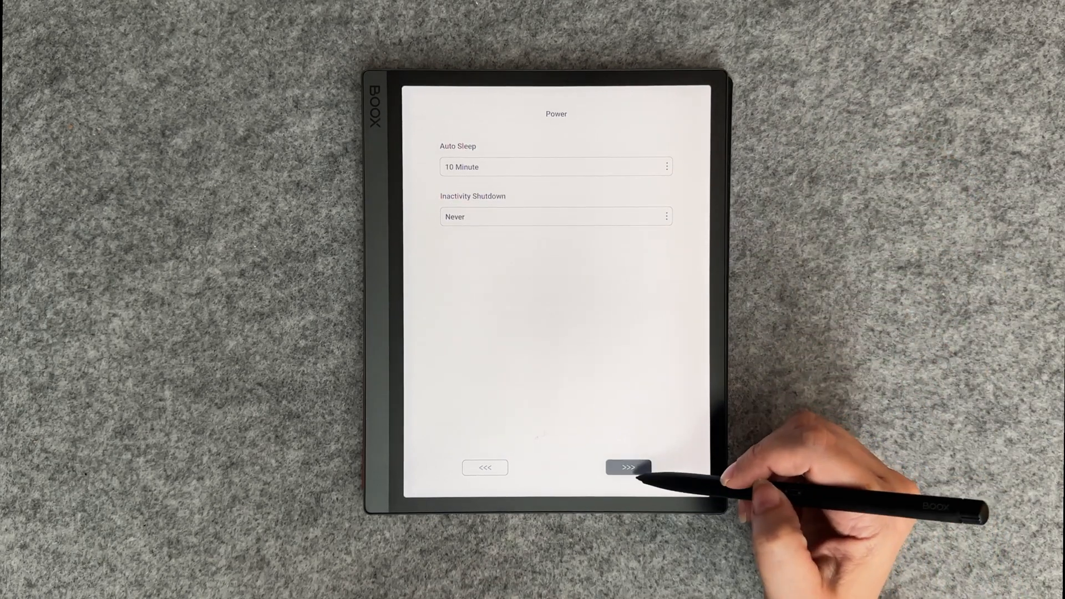
left_click(627, 468)
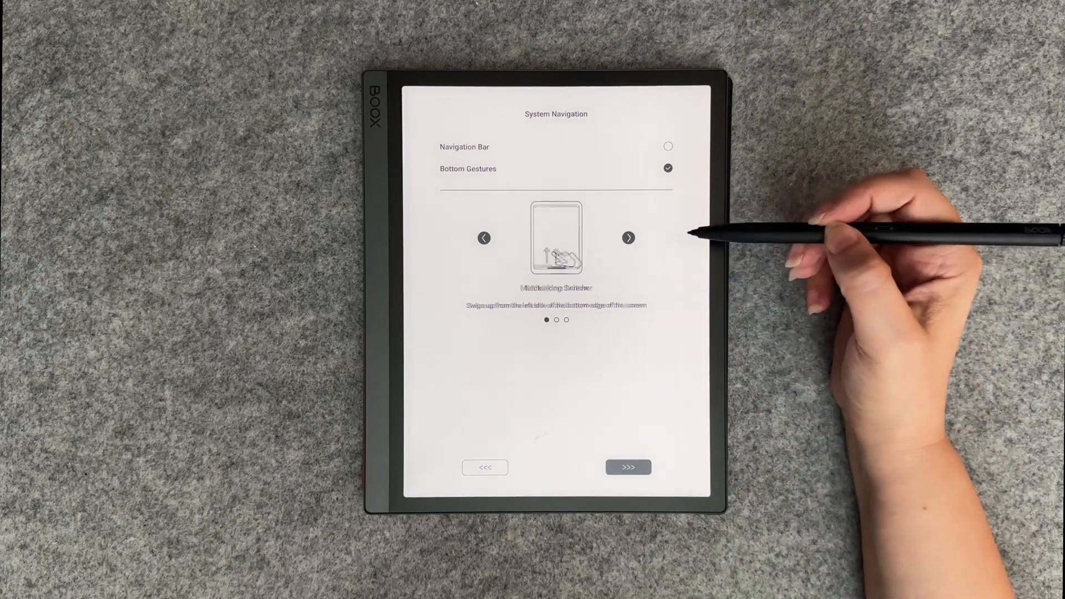
Preview the bottom gestures, keeping Bottom Gestures as navigation, and continue to Side Gestures
left_click(627, 238)
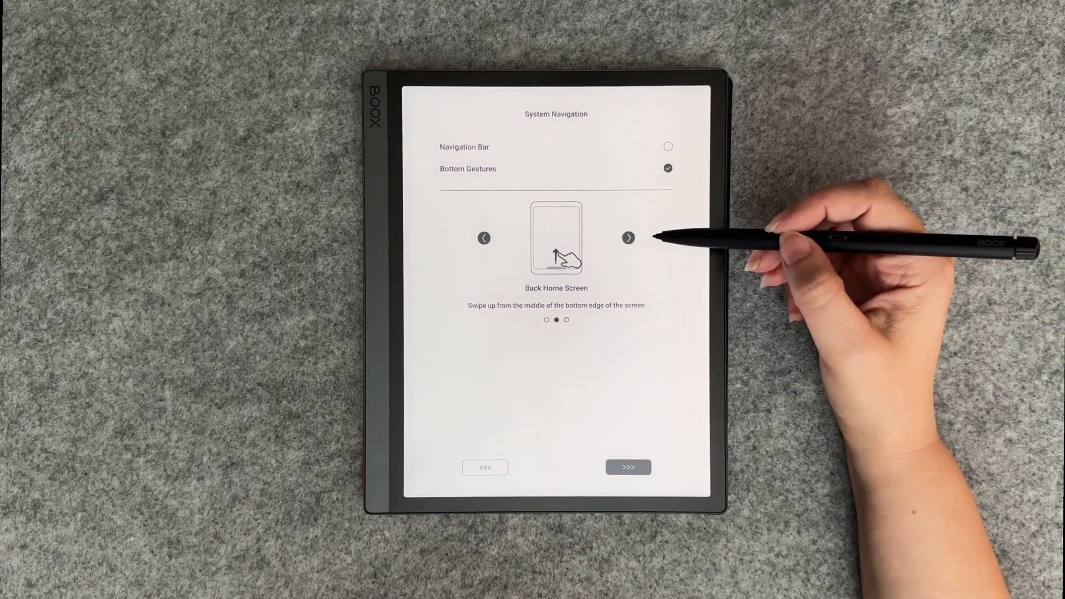
left_click(628, 238)
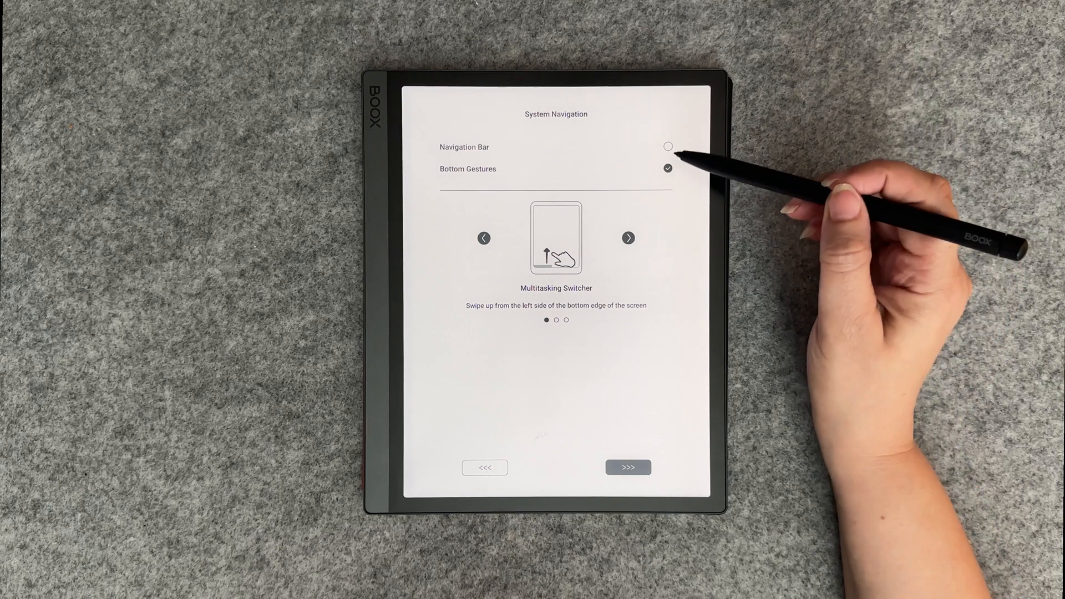
left_click(668, 146)
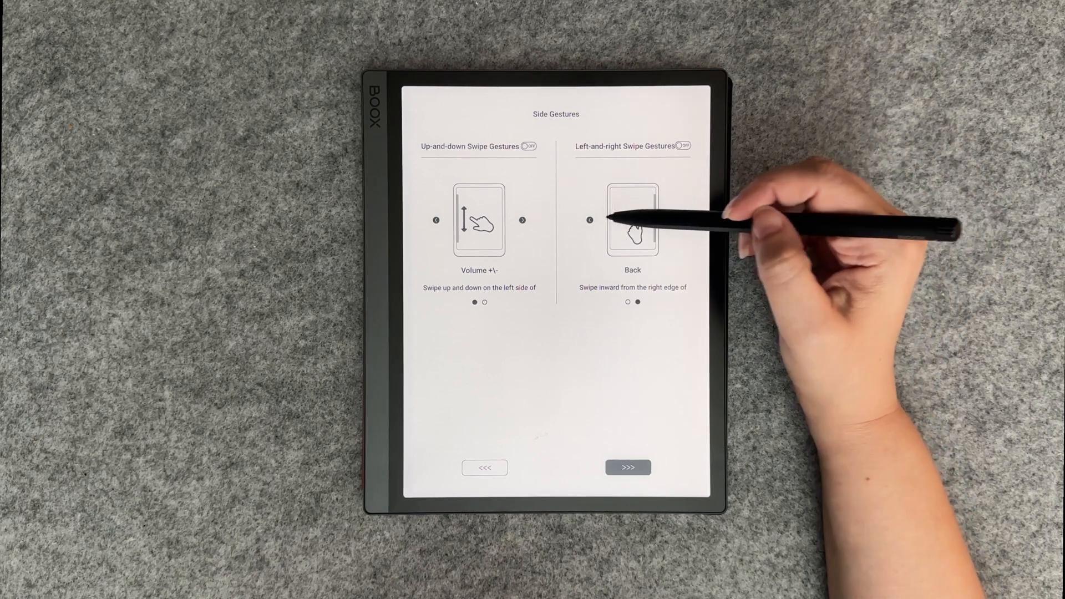
Switch on left-and-right and up-and-down swipe gestures and finish the setup
left_click(676, 220)
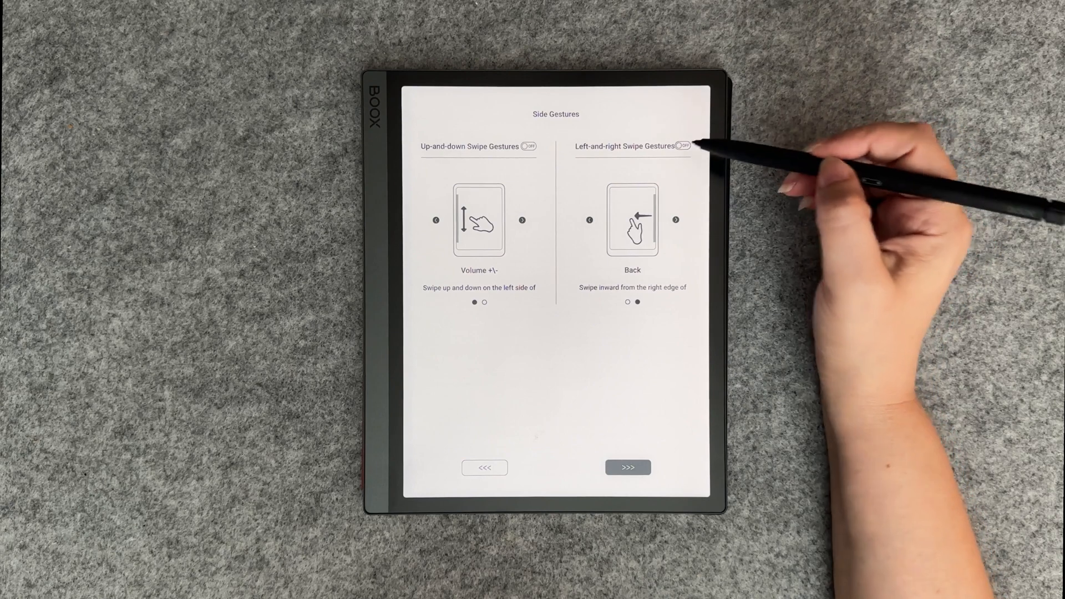
left_click(684, 145)
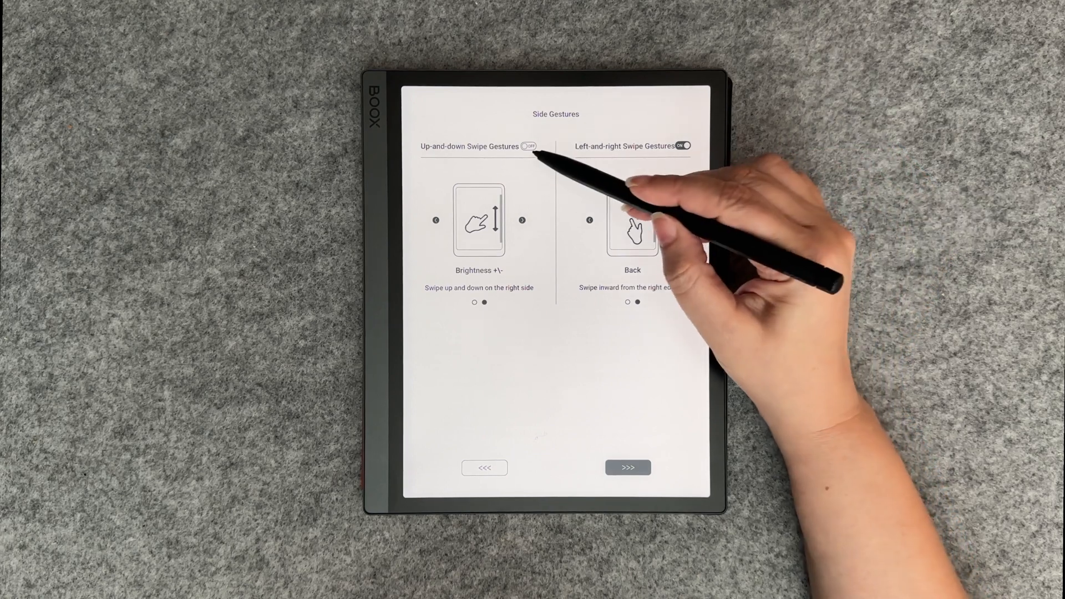
left_click(530, 145)
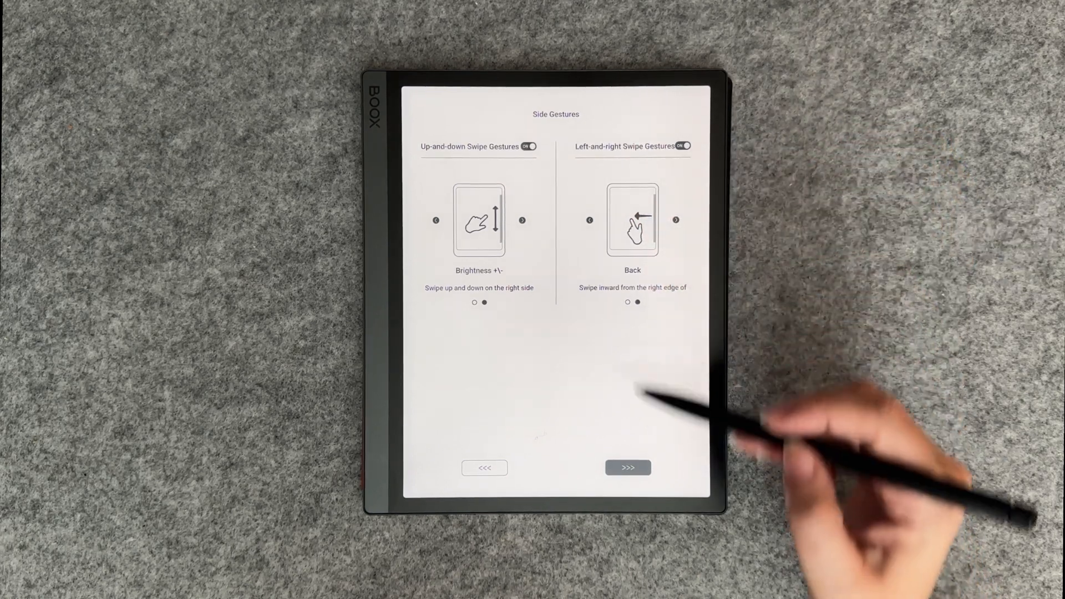
left_click(628, 467)
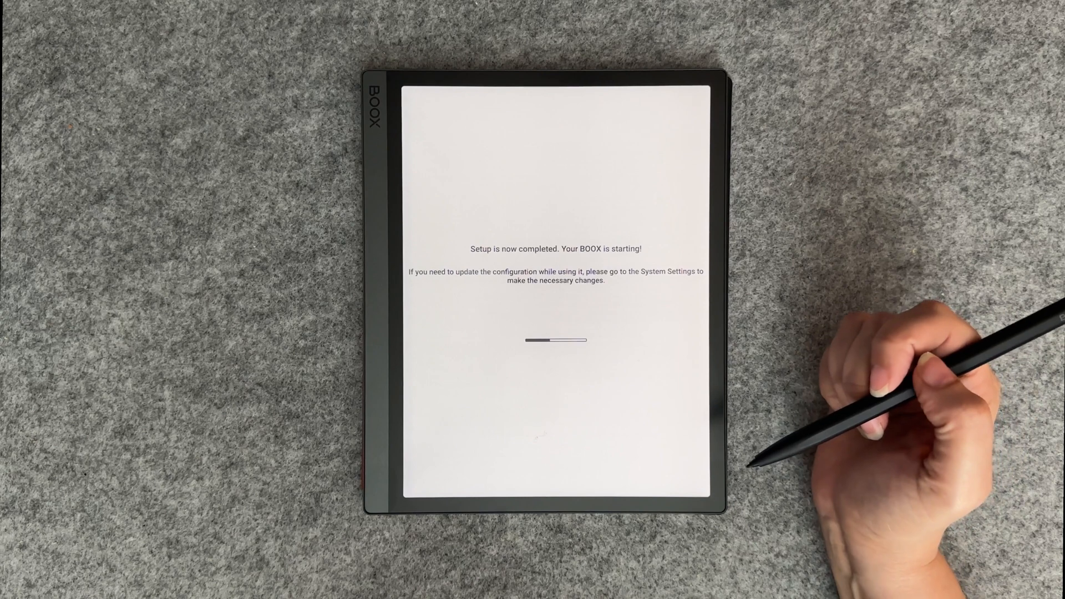